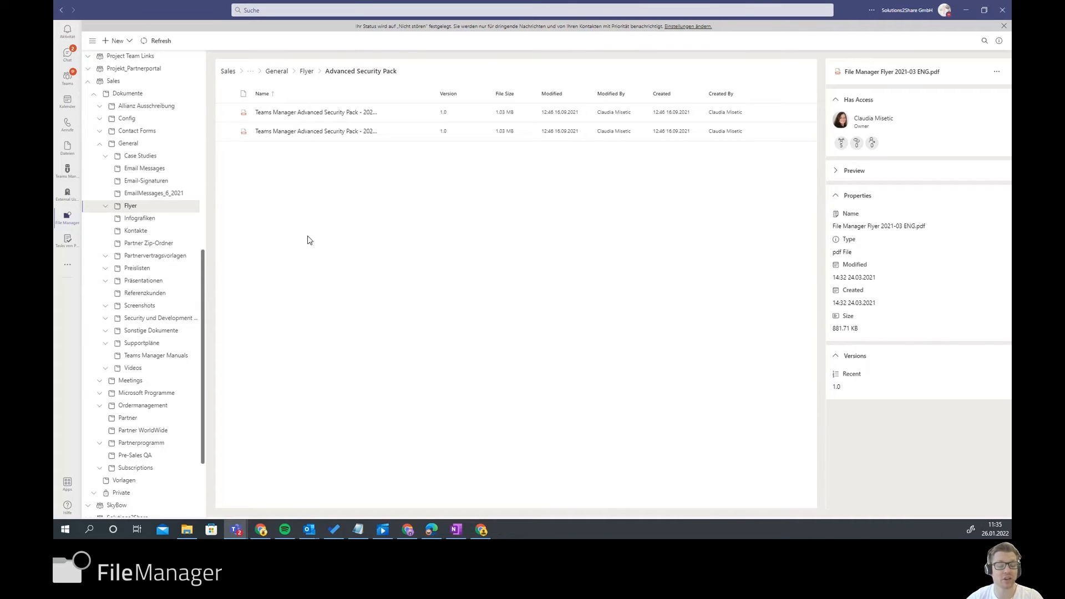
mouse_move(338, 248)
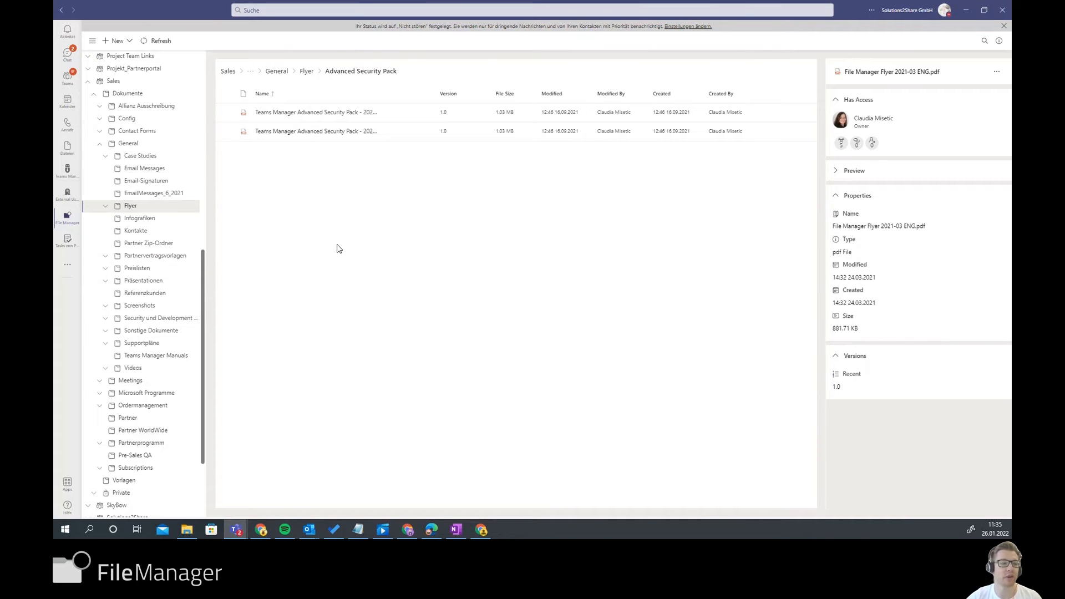
mouse_move(348, 305)
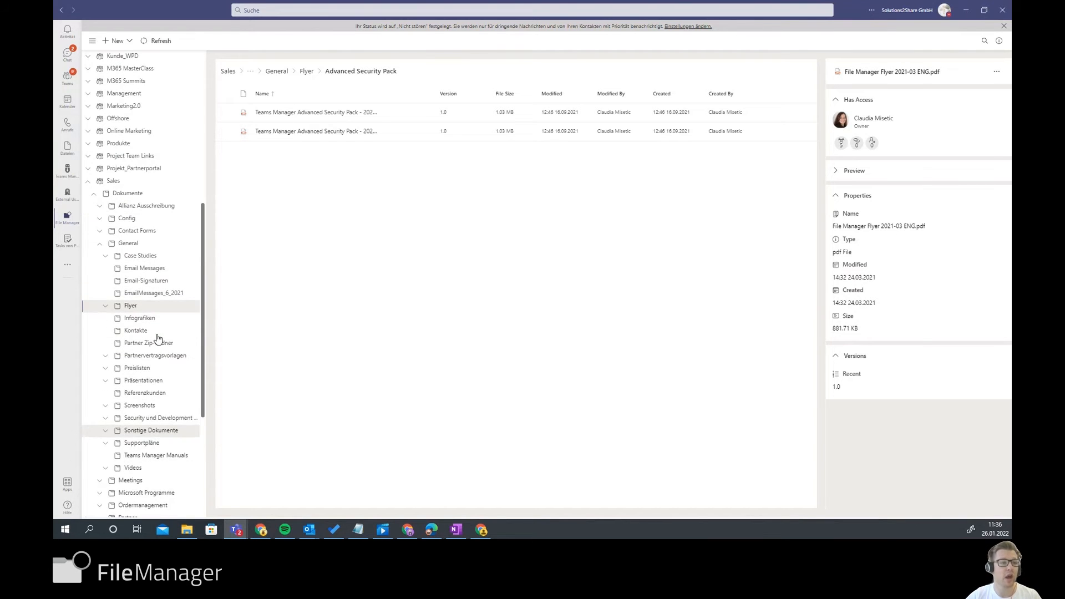
Step: Open Flyer > File Manager and select File Manager Flyer 2021-03 DEU.pdf to show its properties
scroll(down, 3)
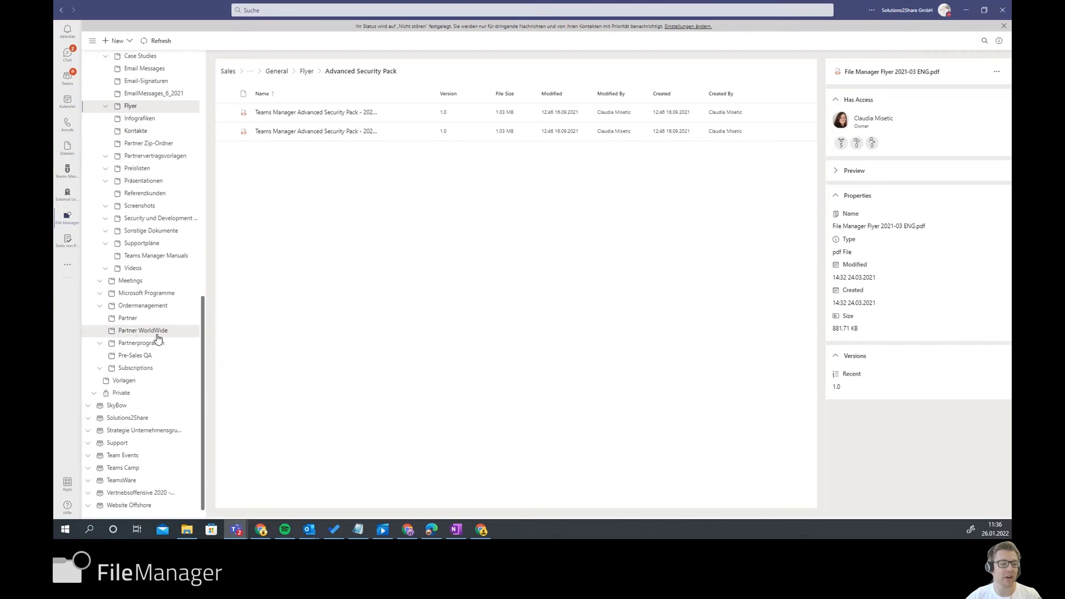
scroll(up, 3)
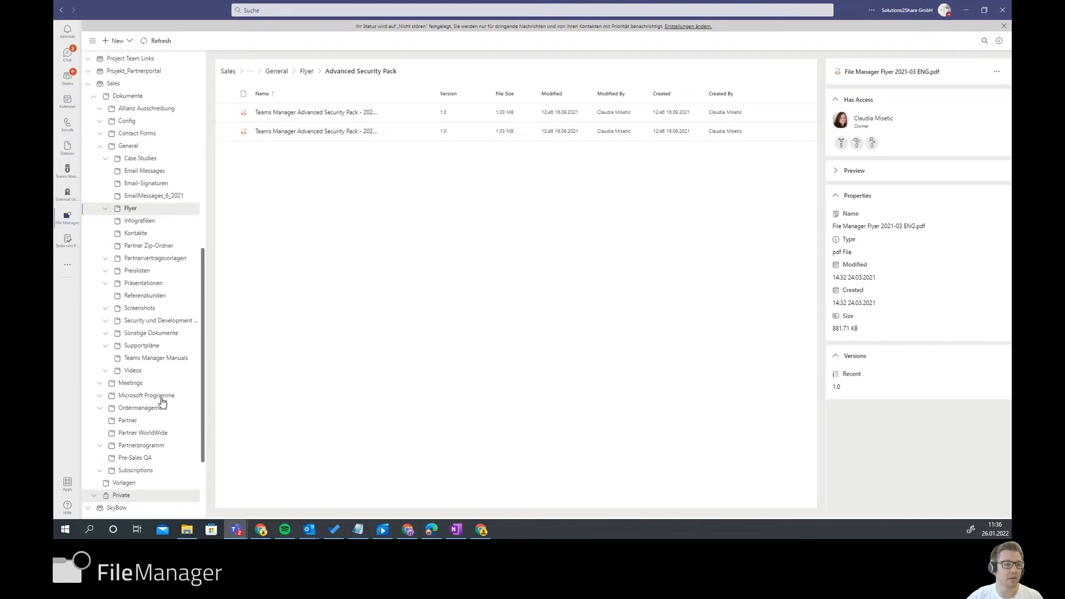
scroll(down, 3)
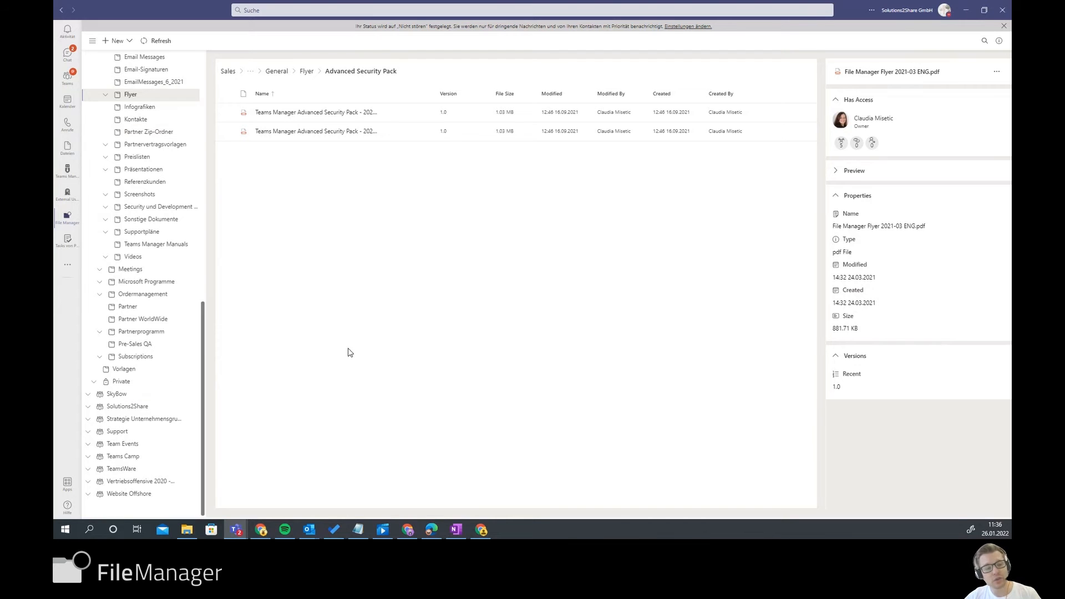
mouse_move(358, 364)
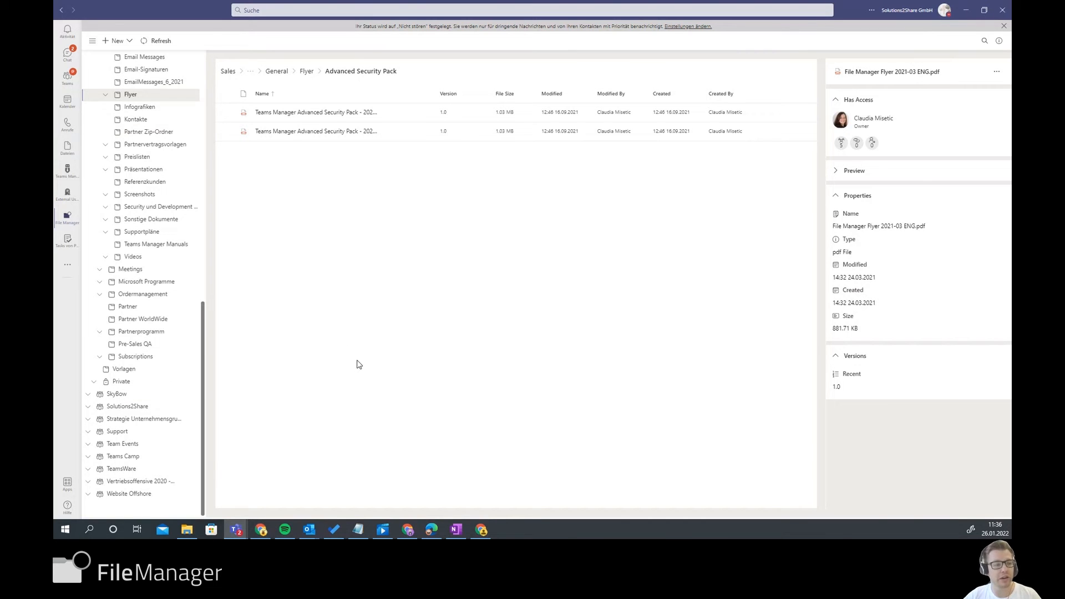
click(106, 94)
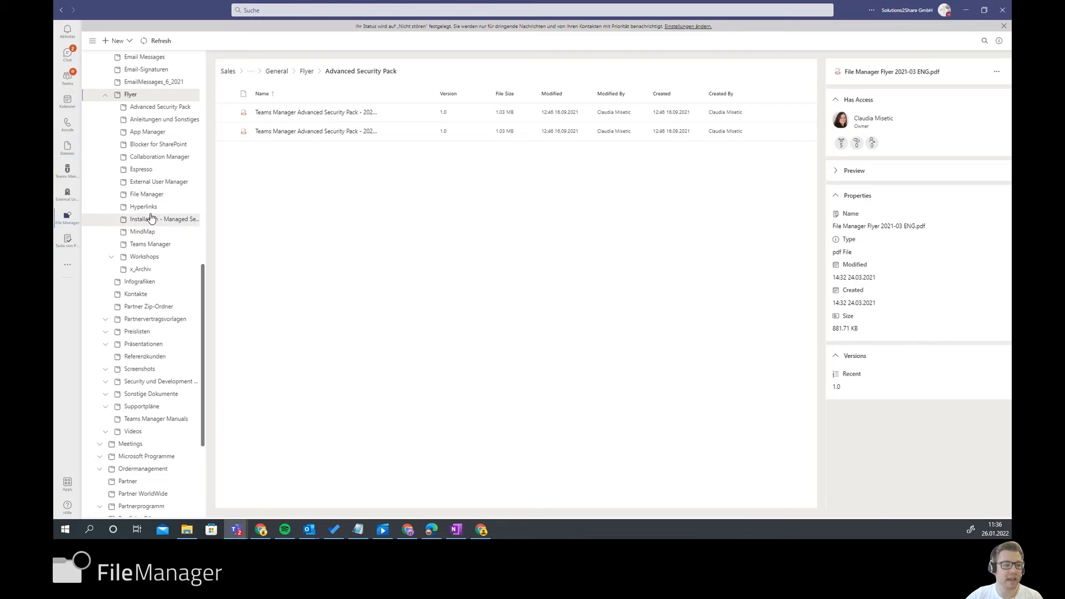
click(147, 194)
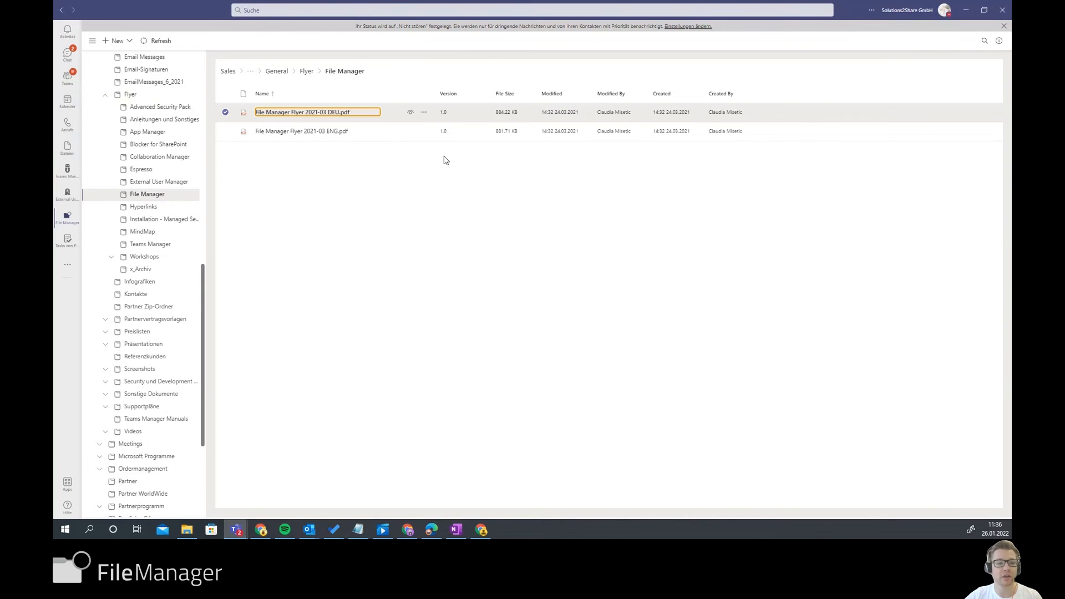
click(424, 112)
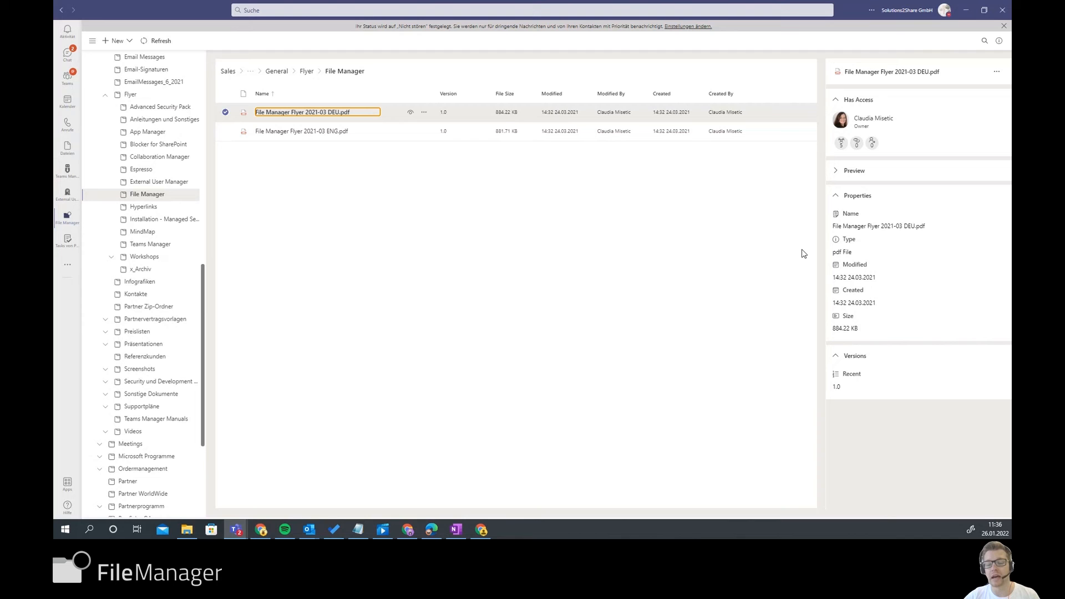
Step: Preview the German File Manager flyer PDF and scroll through its page
click(411, 112)
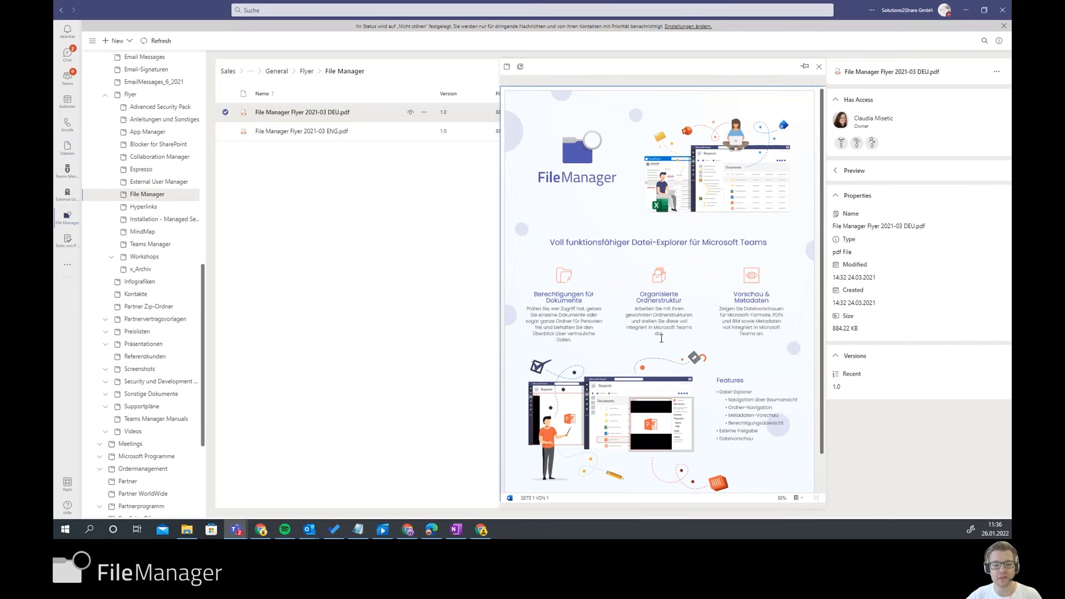
scroll(down, 3)
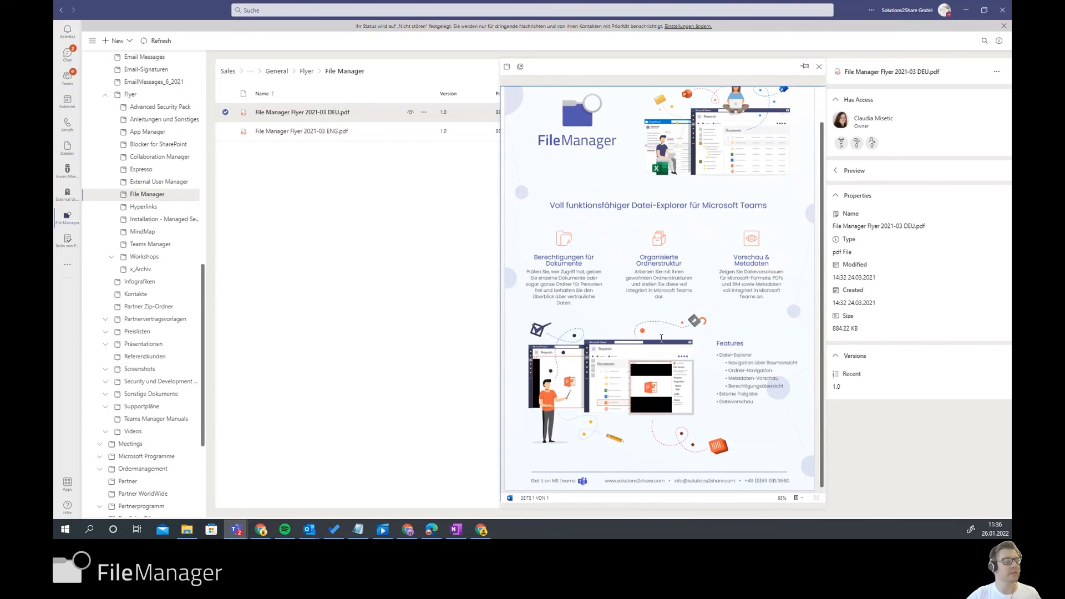
mouse_move(657, 306)
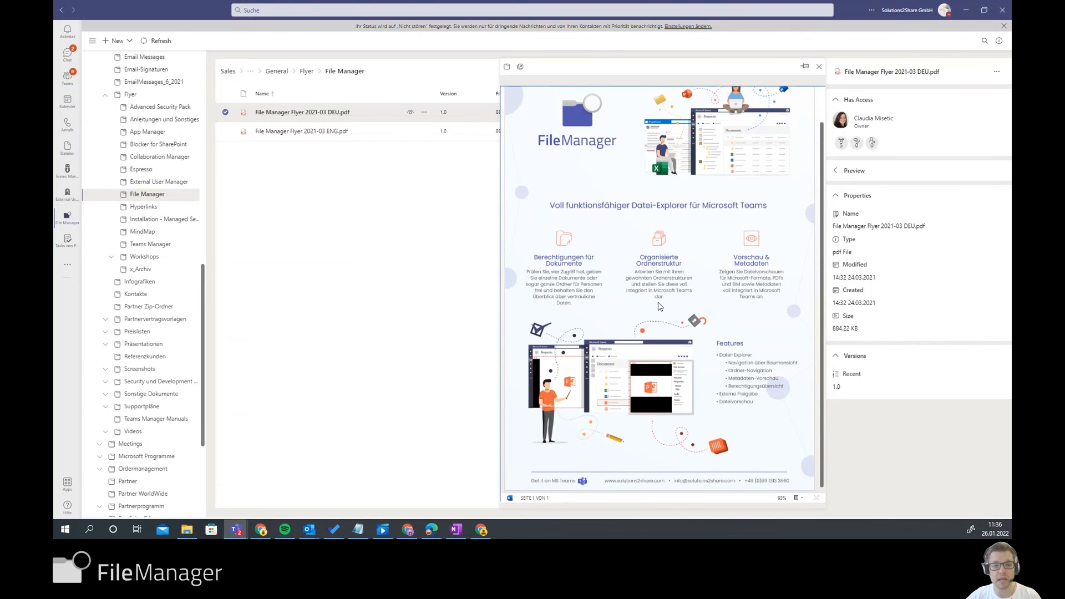